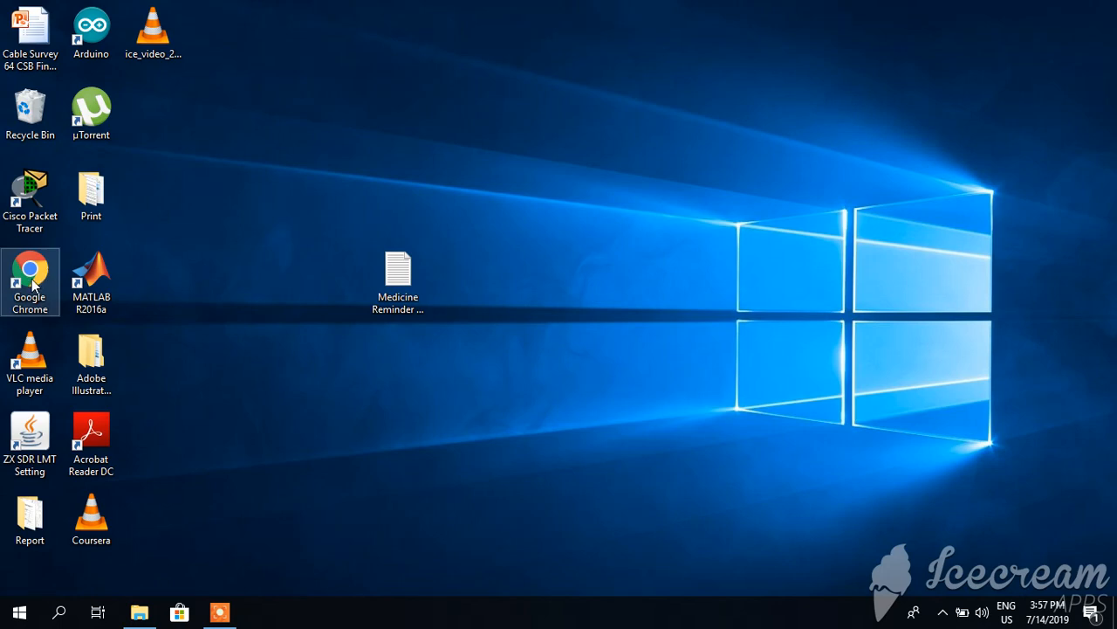
Step: Launch Chrome and search Google for 'tinkercad', choosing the Tinkercad result
double_click(30, 281)
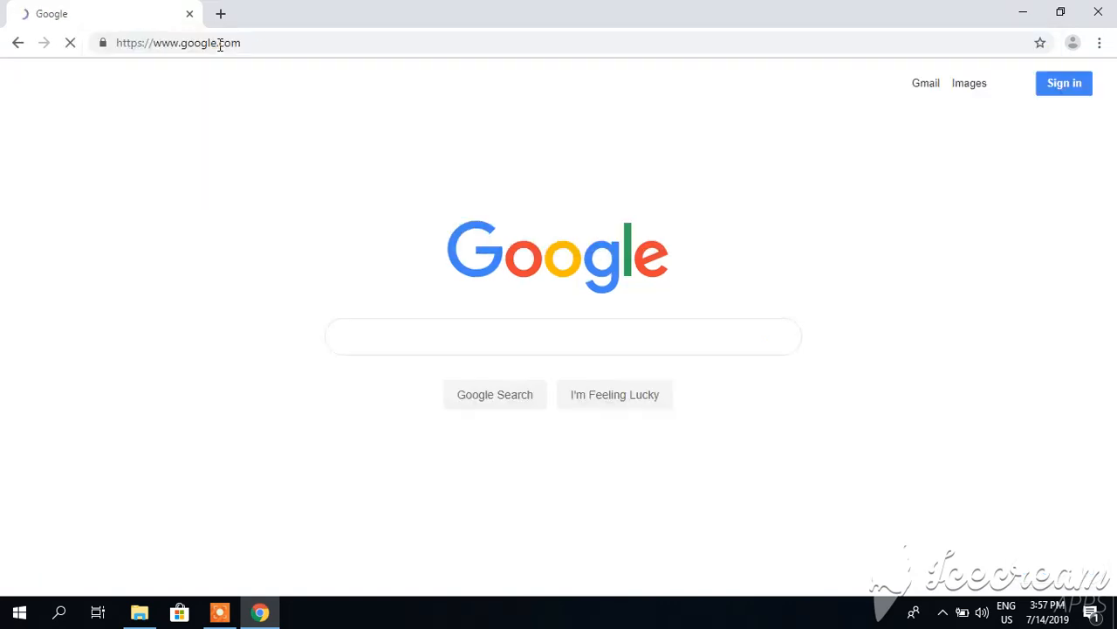
type("tin")
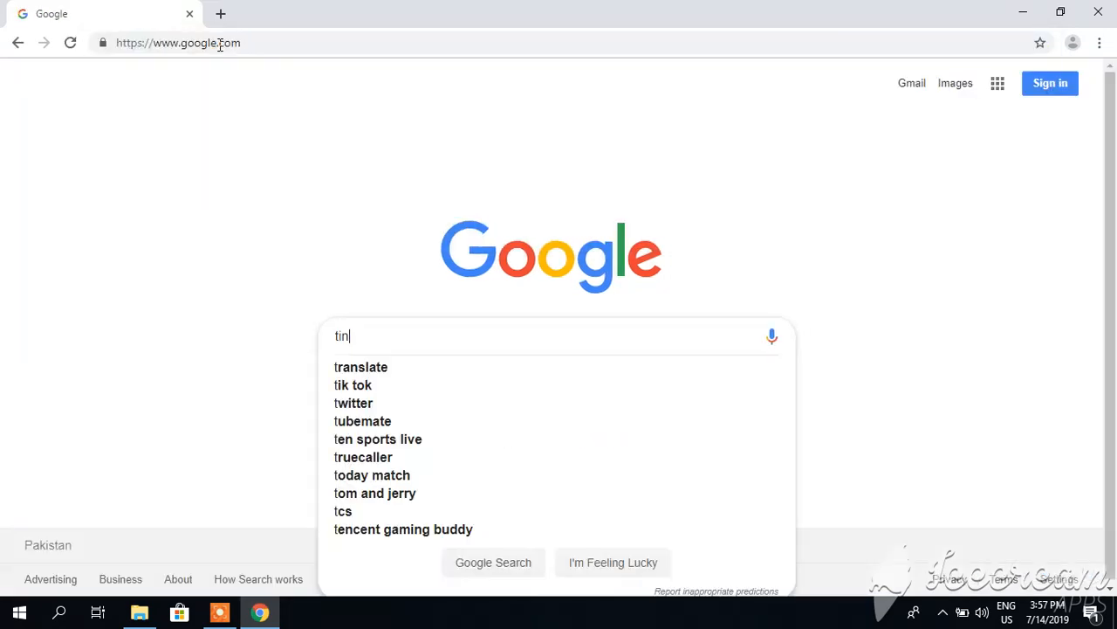
type("tinkercad")
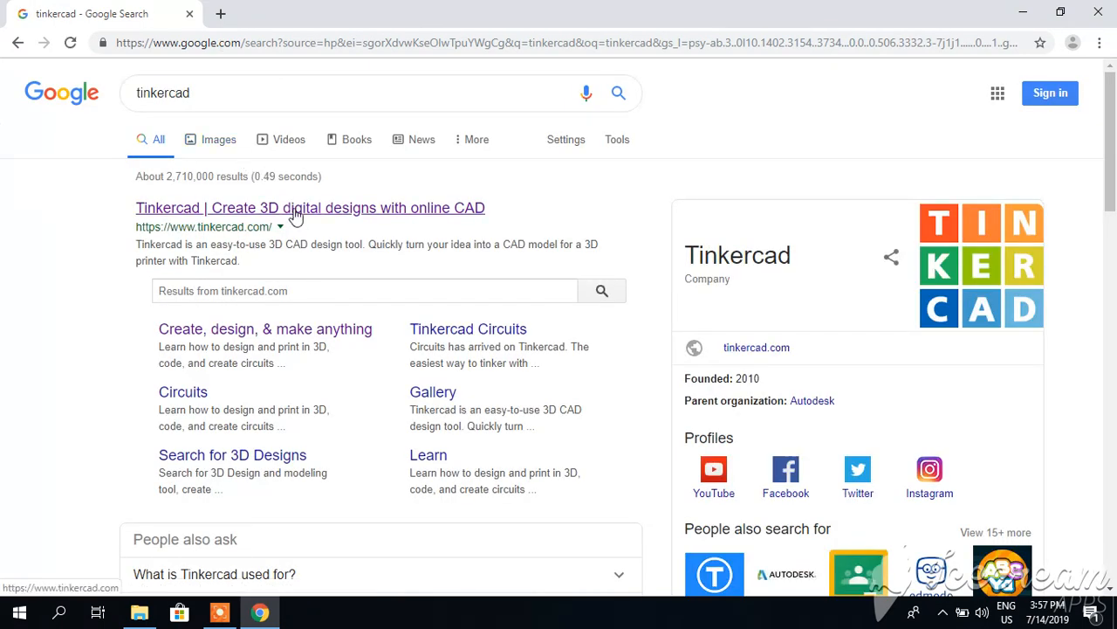
left_click(311, 208)
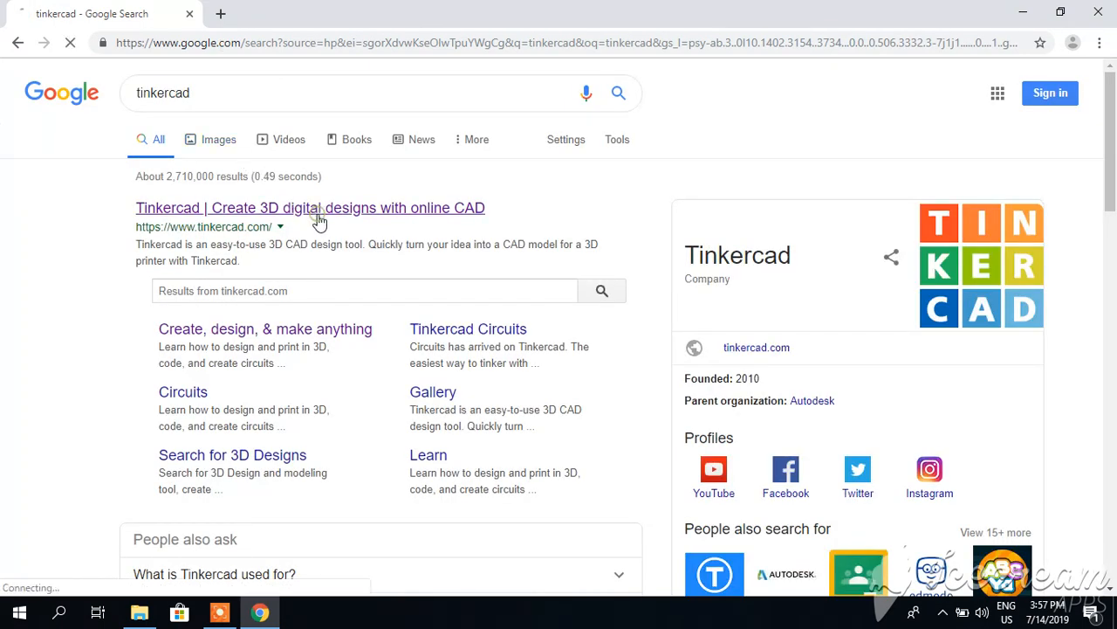
Step: Enter the Tinkercad site and switch the dashboard to the Circuits section
left_click(311, 208)
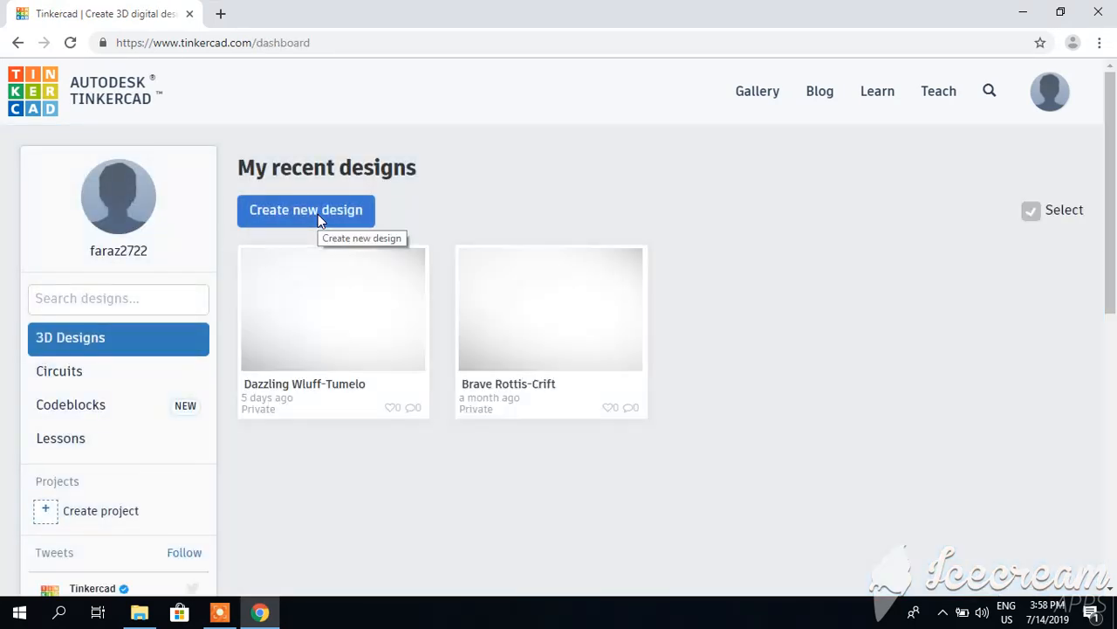
left_click(306, 209)
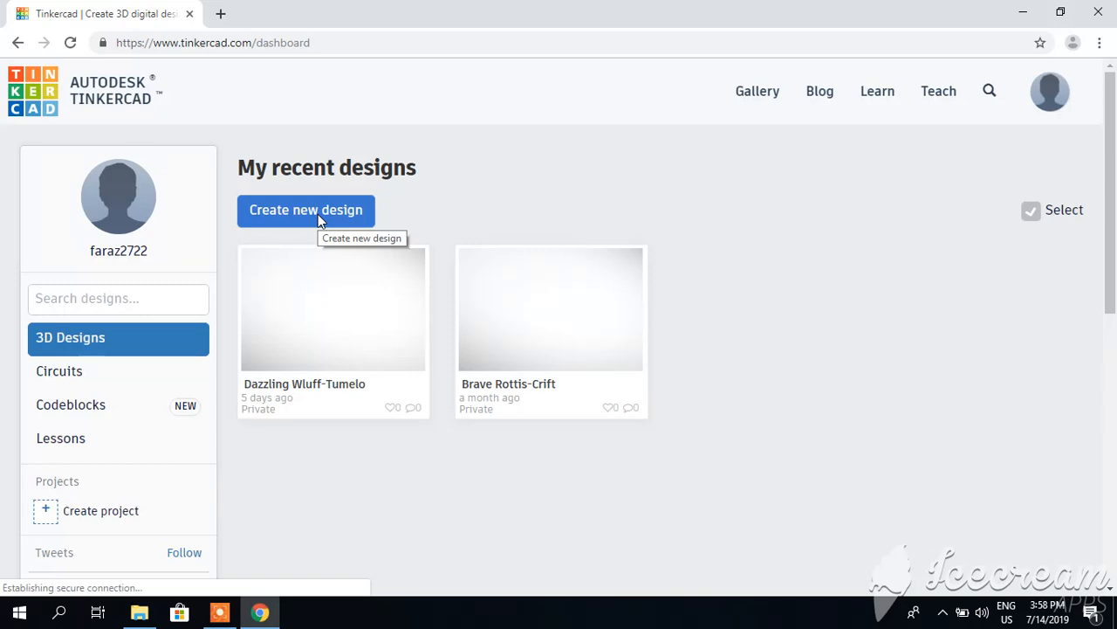
mouse_move(681, 164)
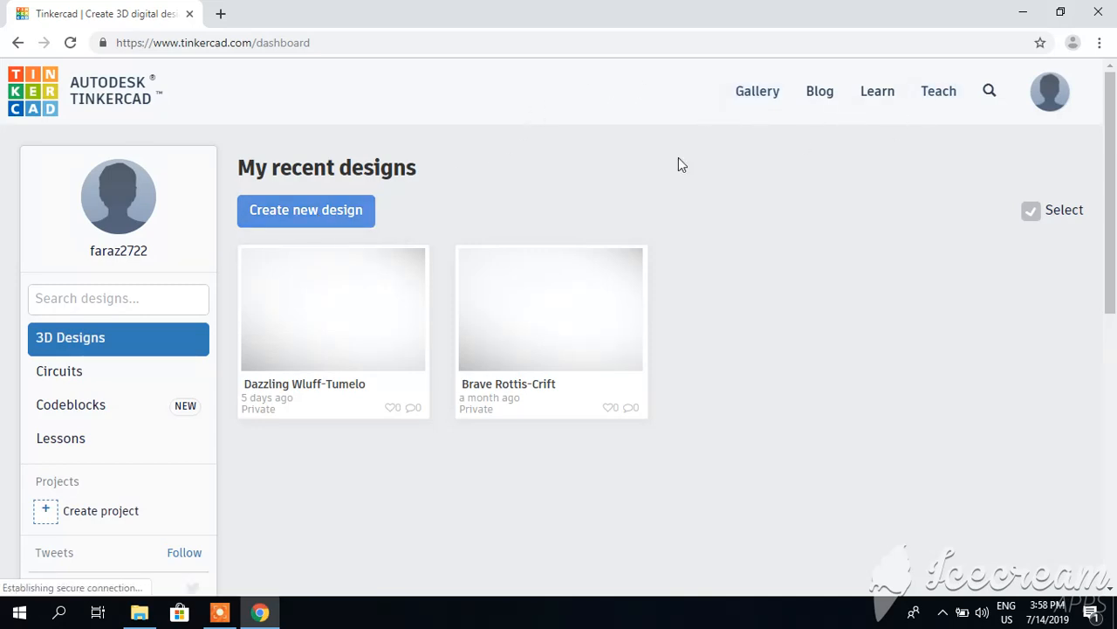
mouse_move(59, 370)
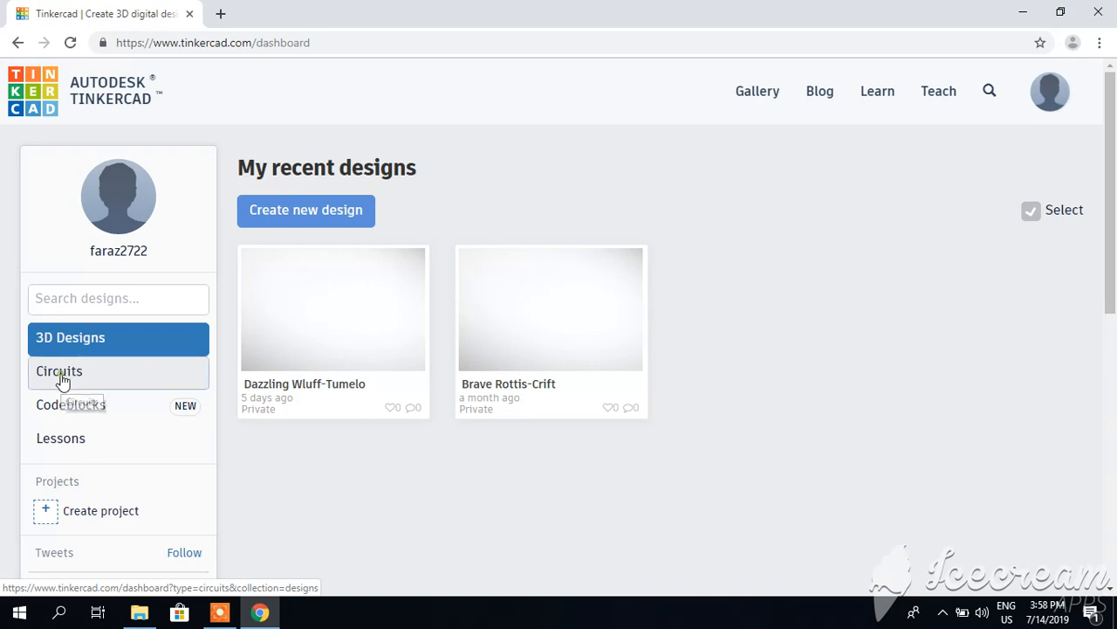
left_click(60, 371)
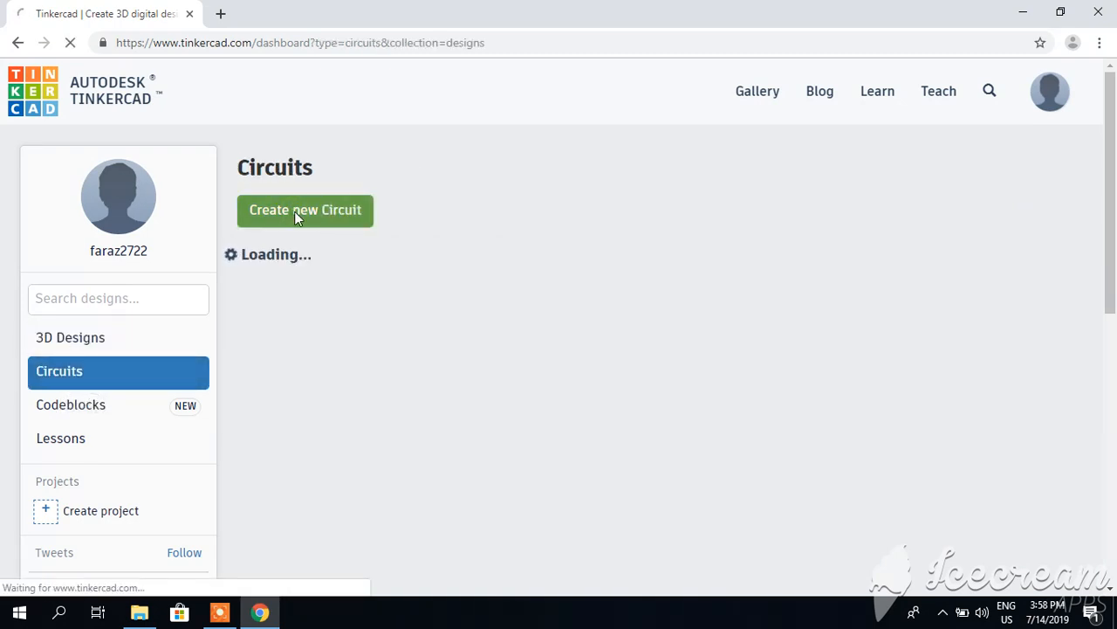
Step: Create a new circuit and browse the Basic components list for the Arduino Uno R3 and LED
left_click(303, 210)
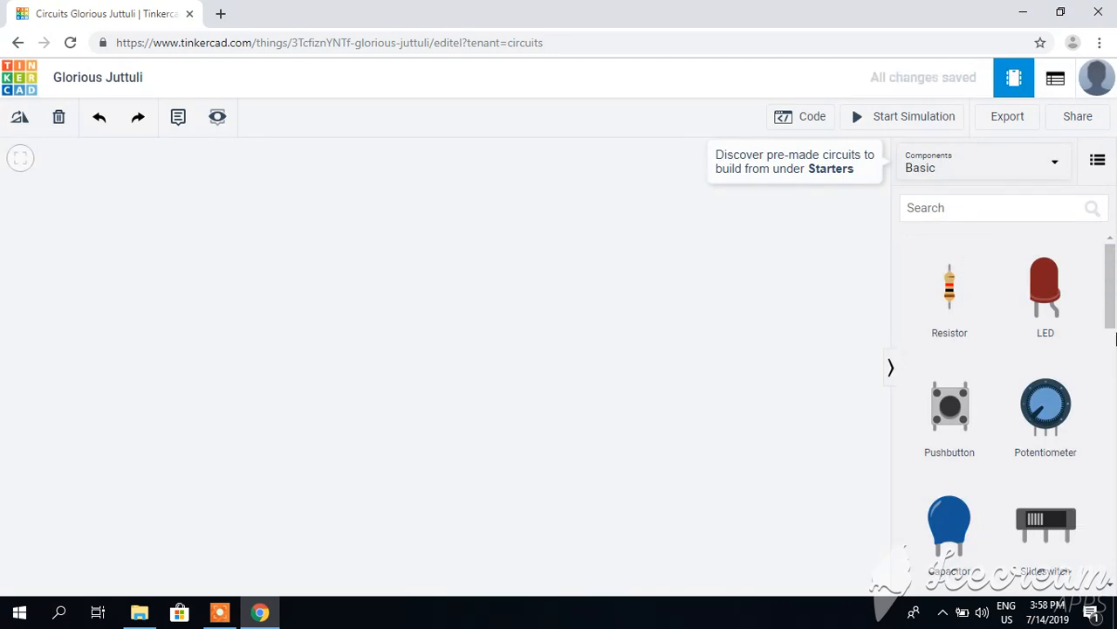
scroll("down", 3)
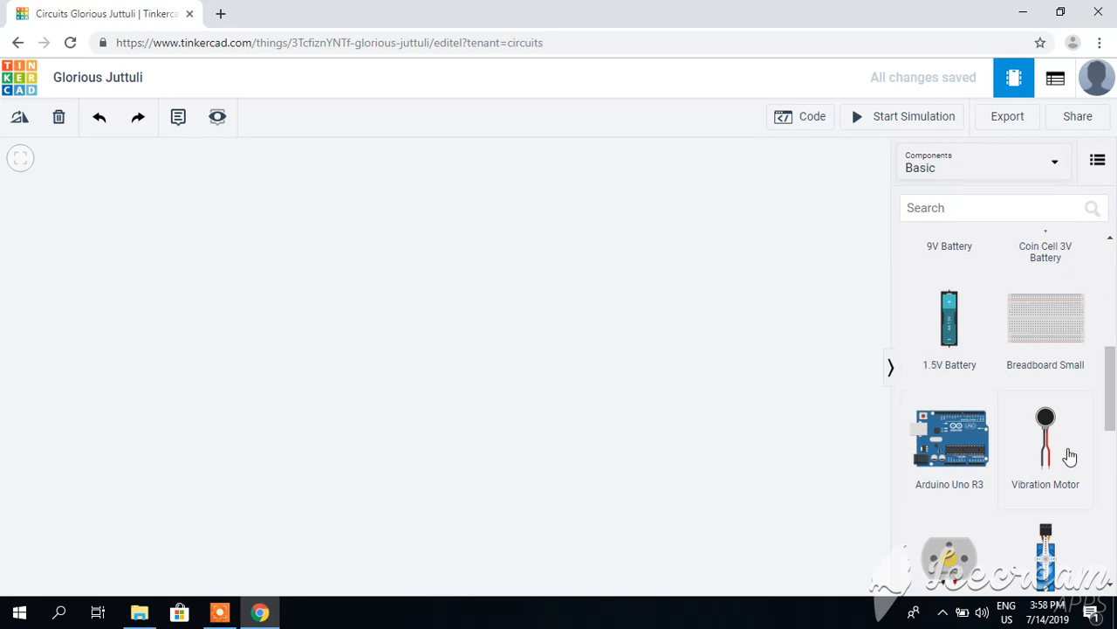
scroll("down", 3)
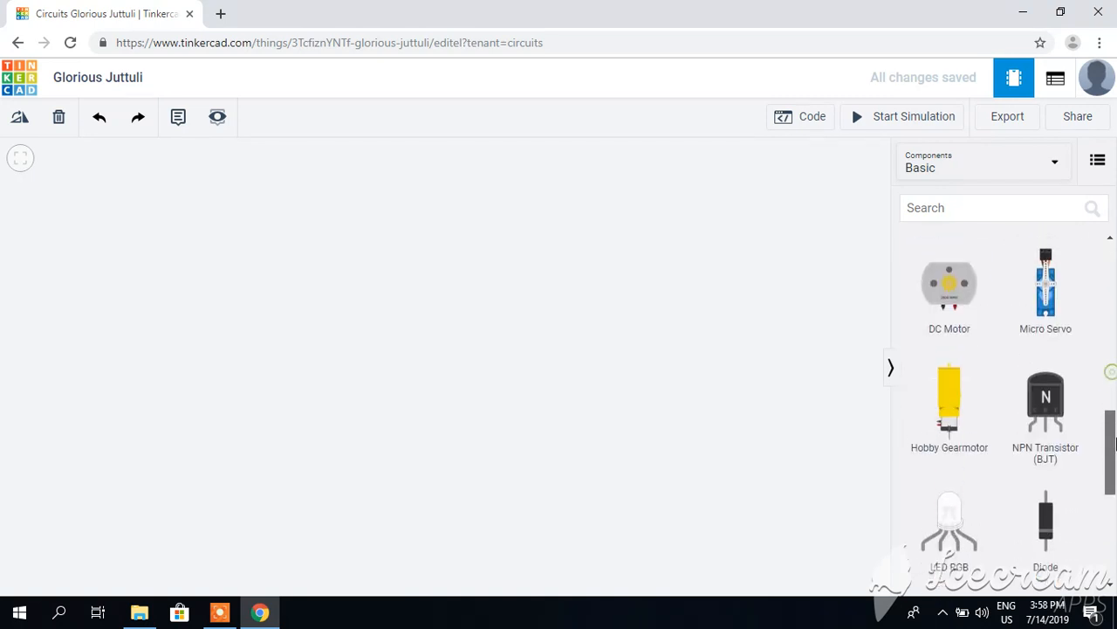
scroll("down", 3)
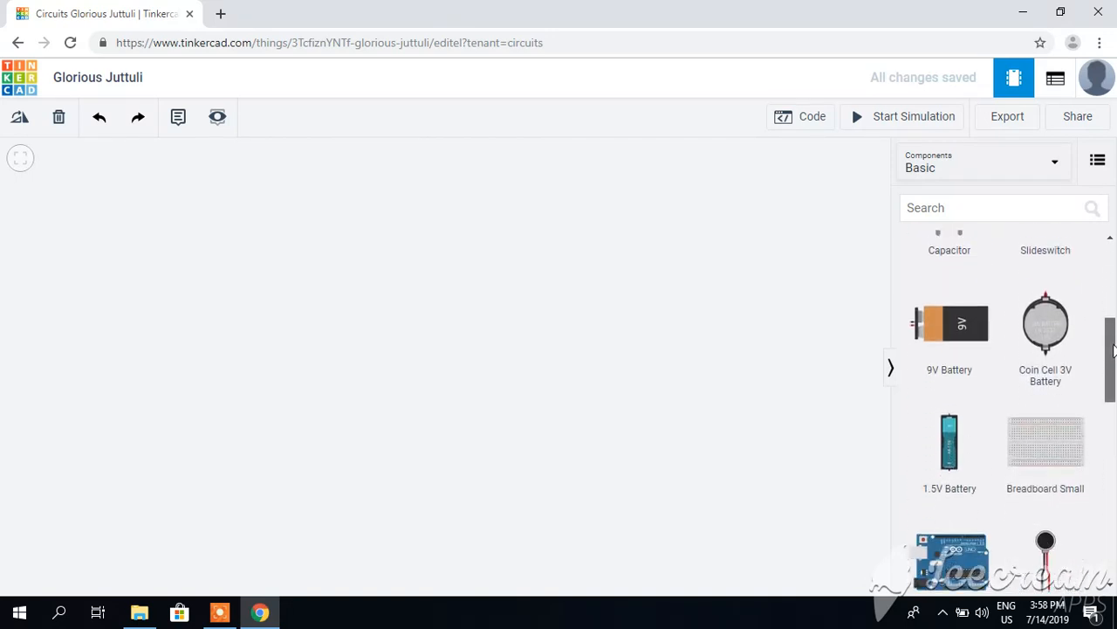
scroll("down", 3)
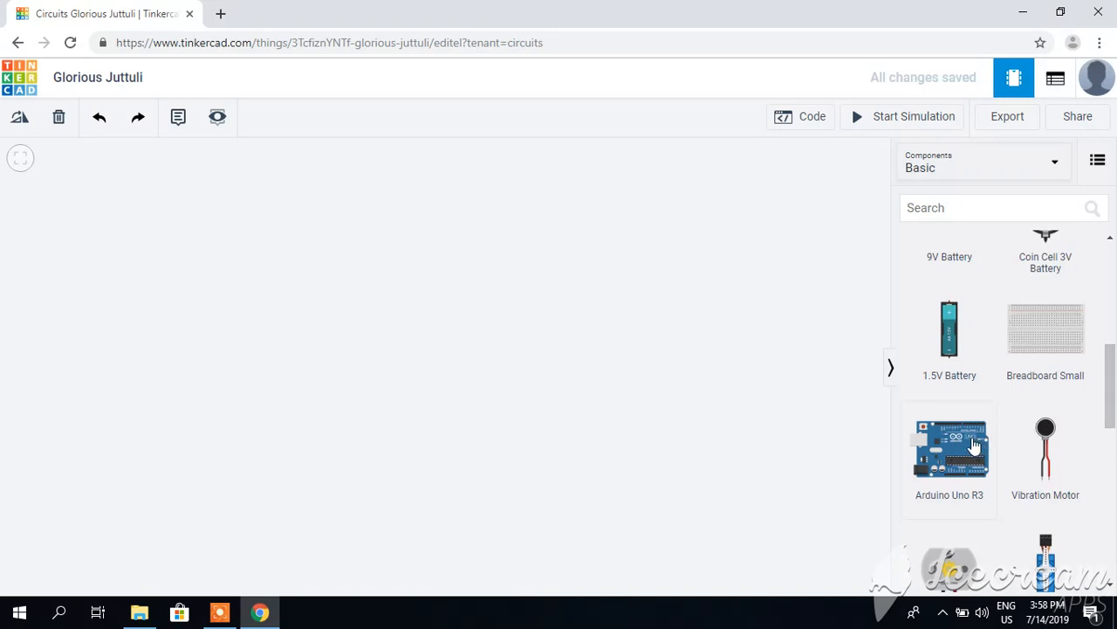
mouse_move(829, 424)
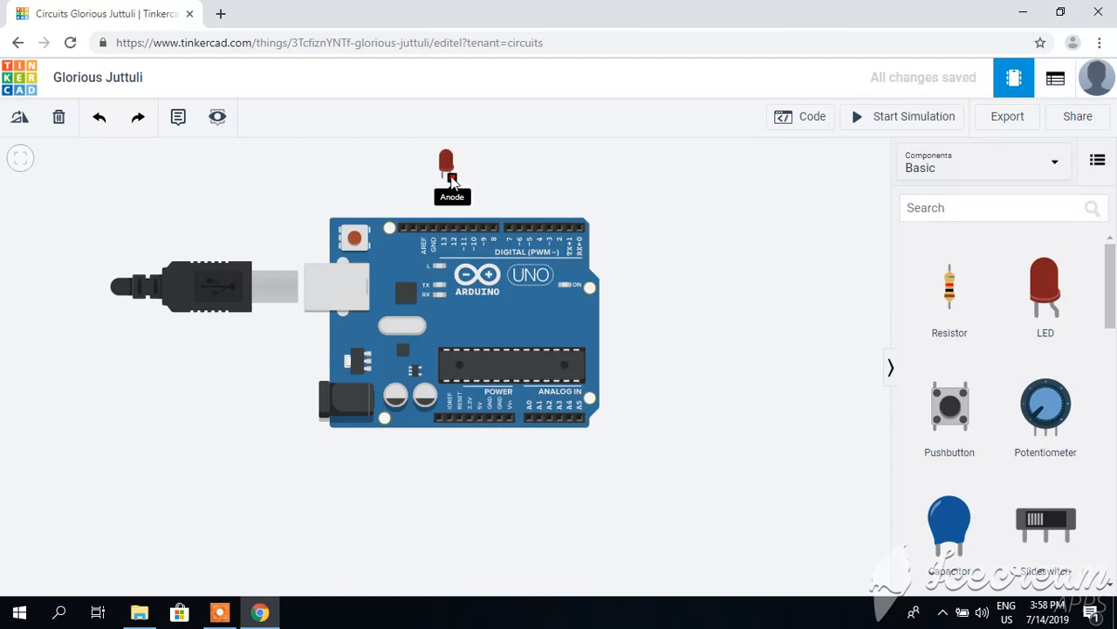
Step: Plug the LED into the Arduino header with its anode on pin 13 and cathode on GND
left_click_drag(450, 183, 452, 217)
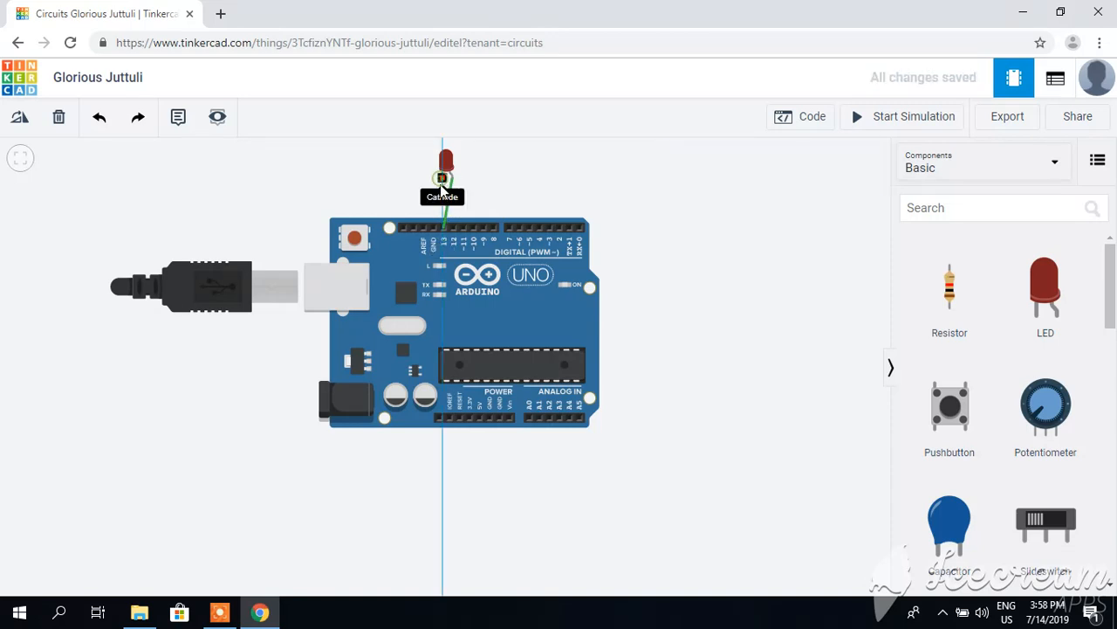
left_click(434, 225)
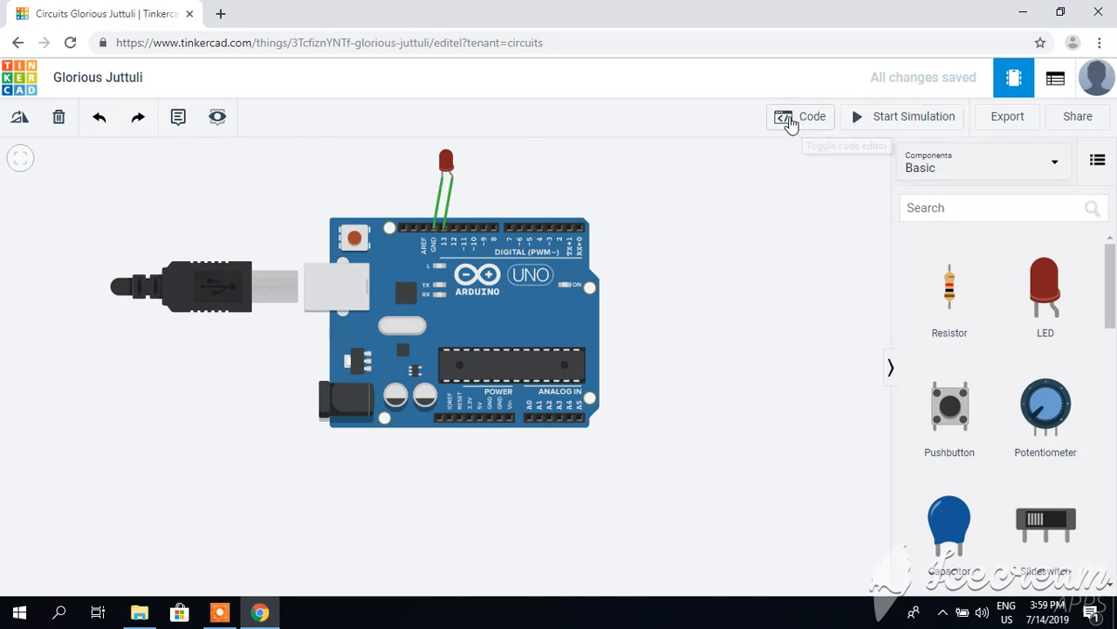
Step: Switch the Arduino code editor from Blocks to Text, confirming the blink sketch for pin 13
left_click(800, 116)
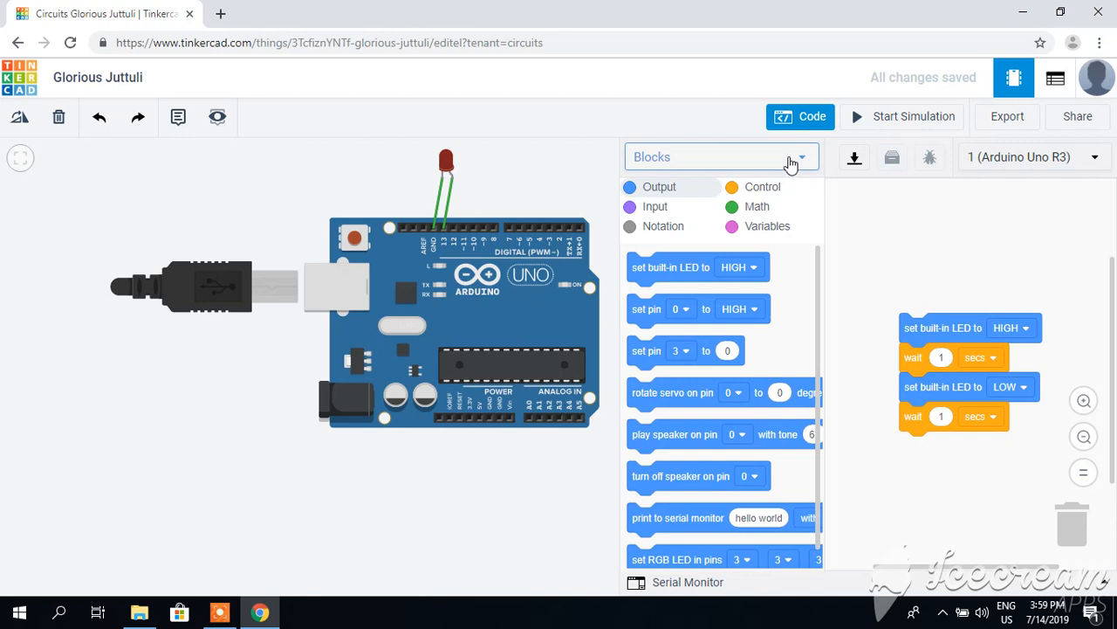
left_click(720, 157)
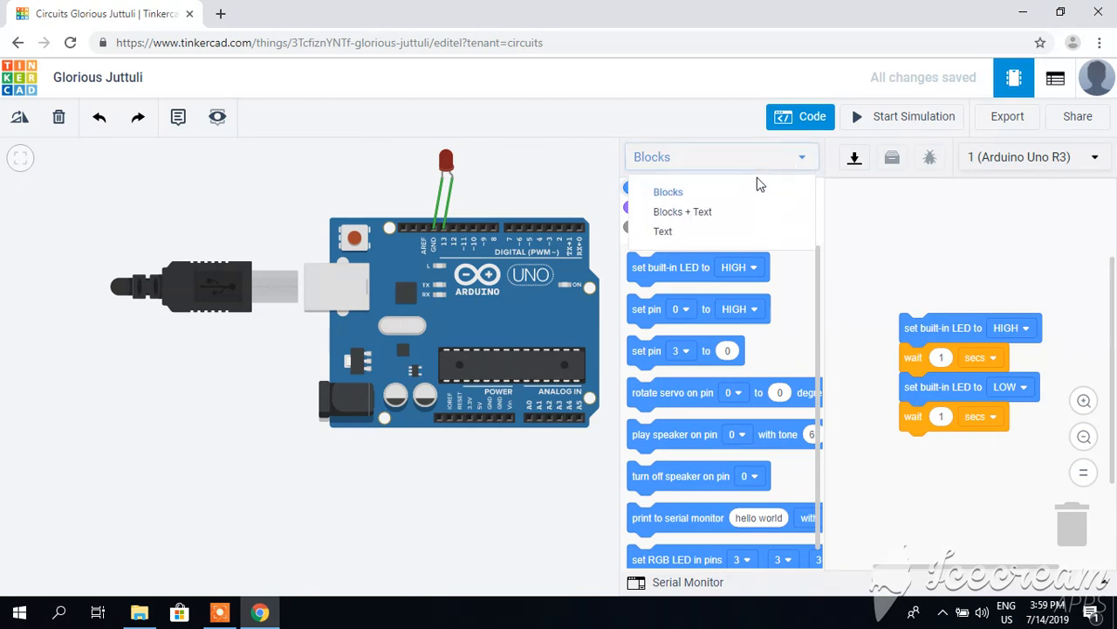
mouse_move(688, 231)
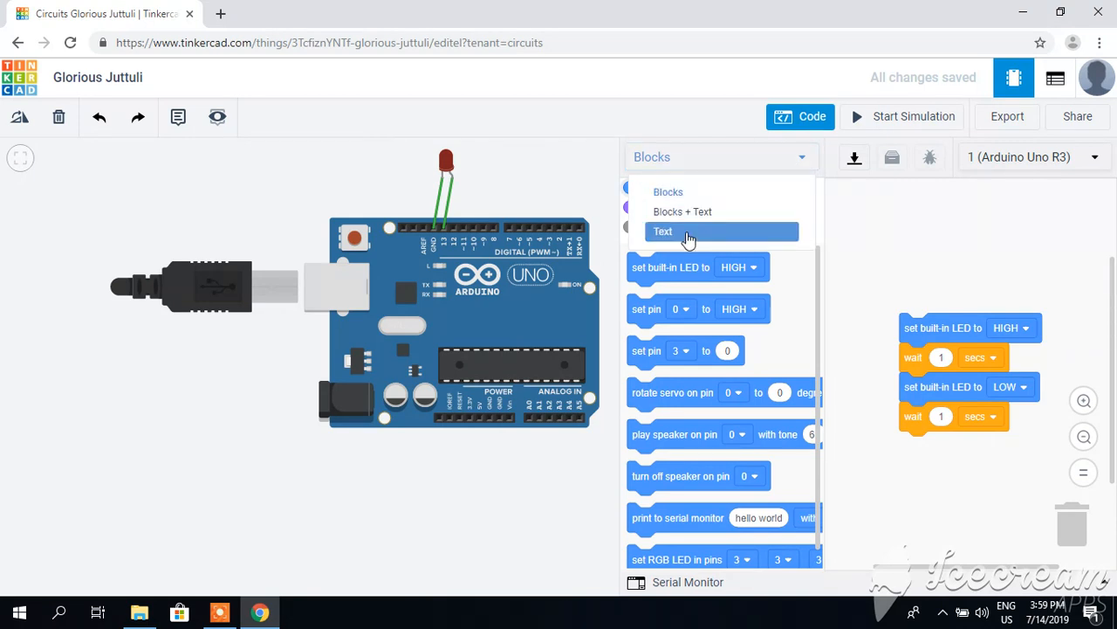
left_click(663, 230)
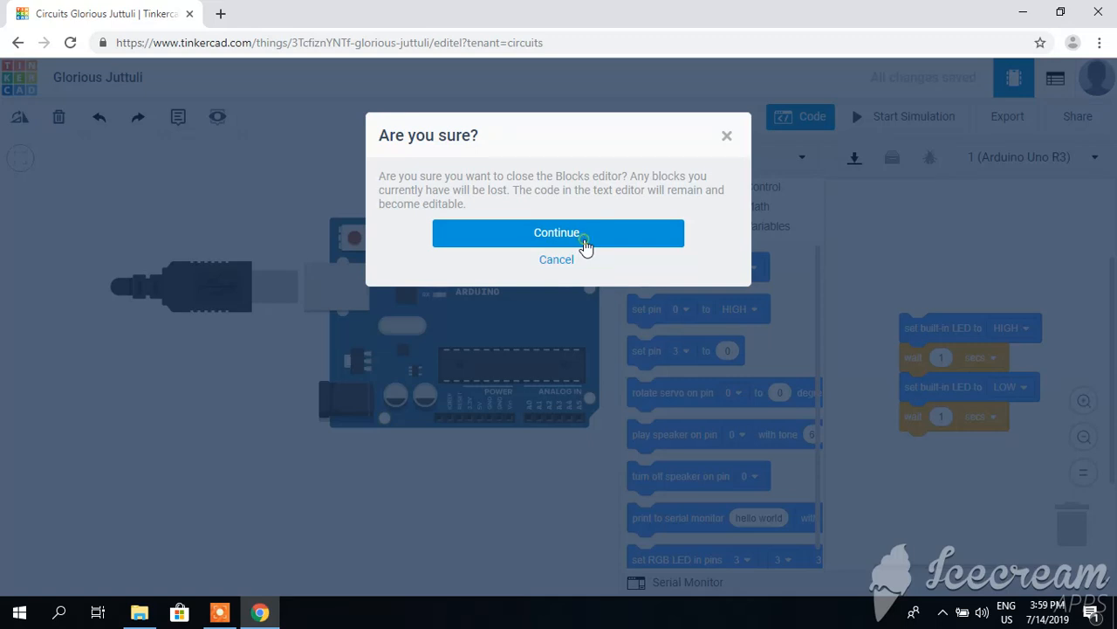
left_click(559, 233)
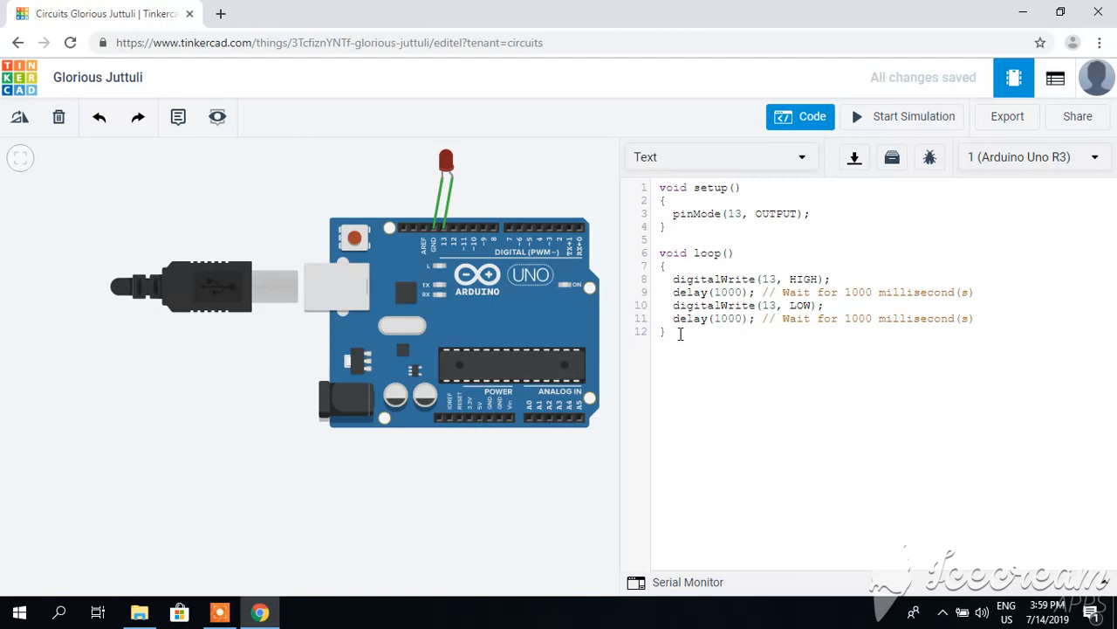
mouse_move(767, 307)
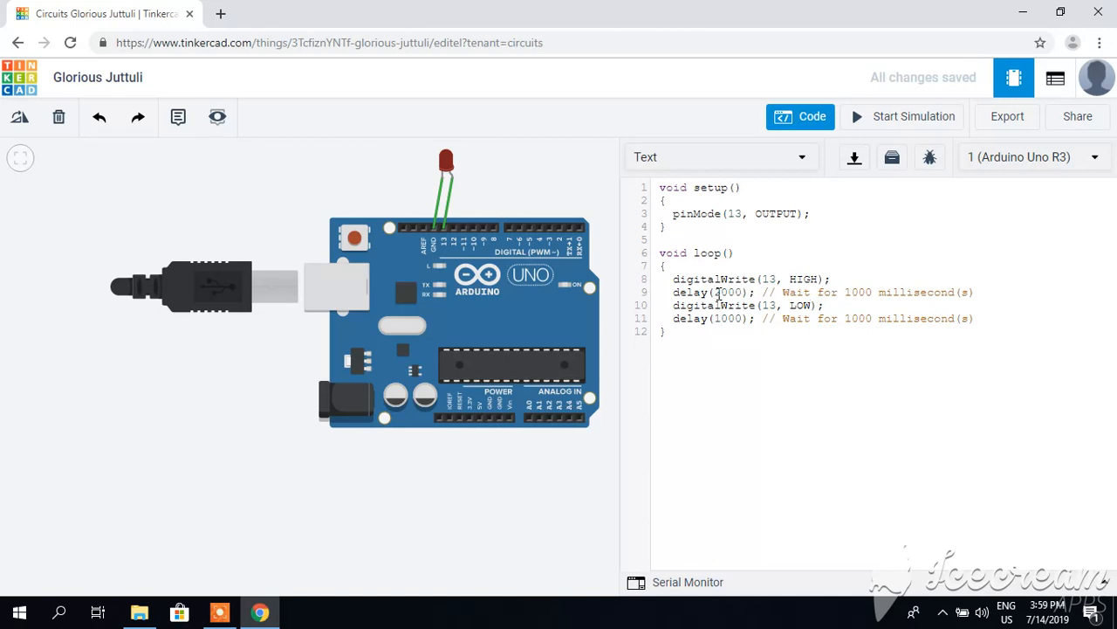
Step: Change both delay values to 2000 ms and close the code editor
type("2000")
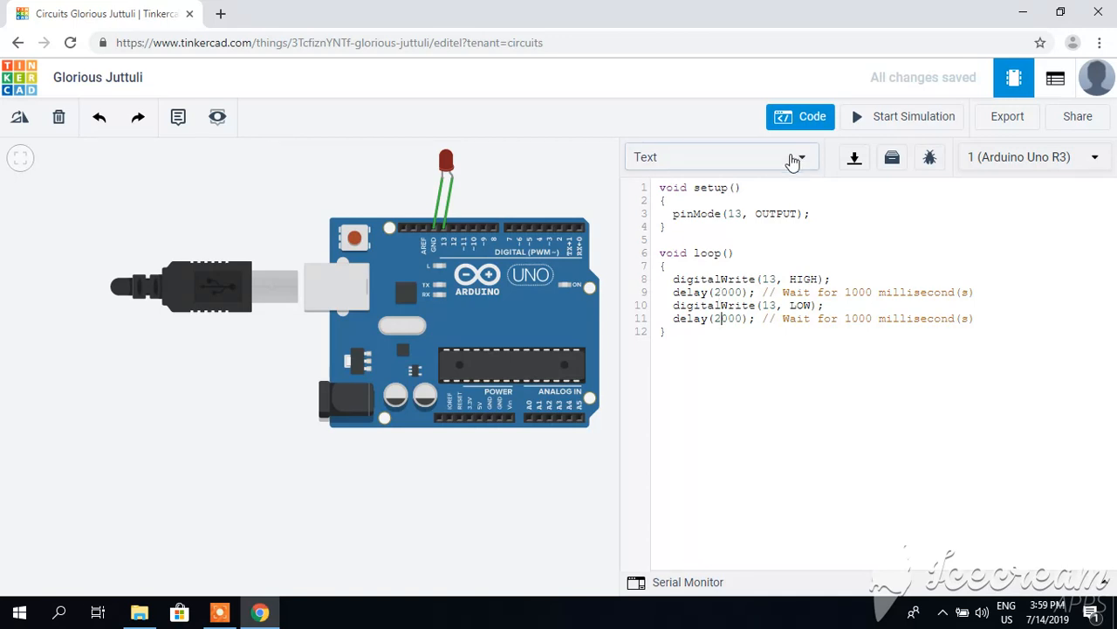
left_click(800, 116)
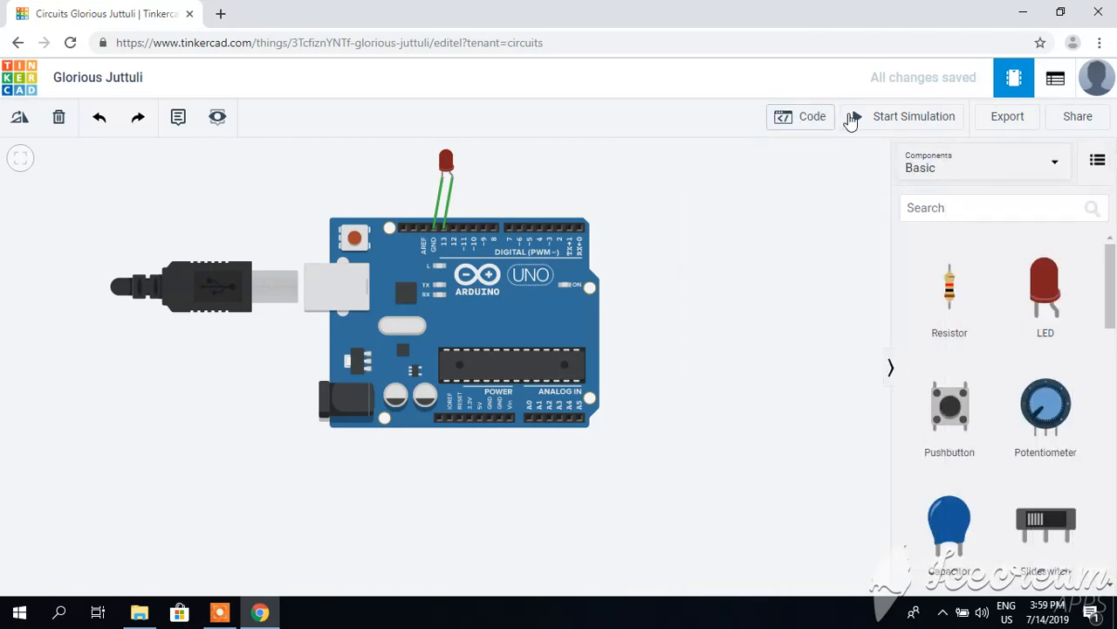
Step: Start the simulation so the LED on pin 13 blinks and the timer counts up
left_click(915, 115)
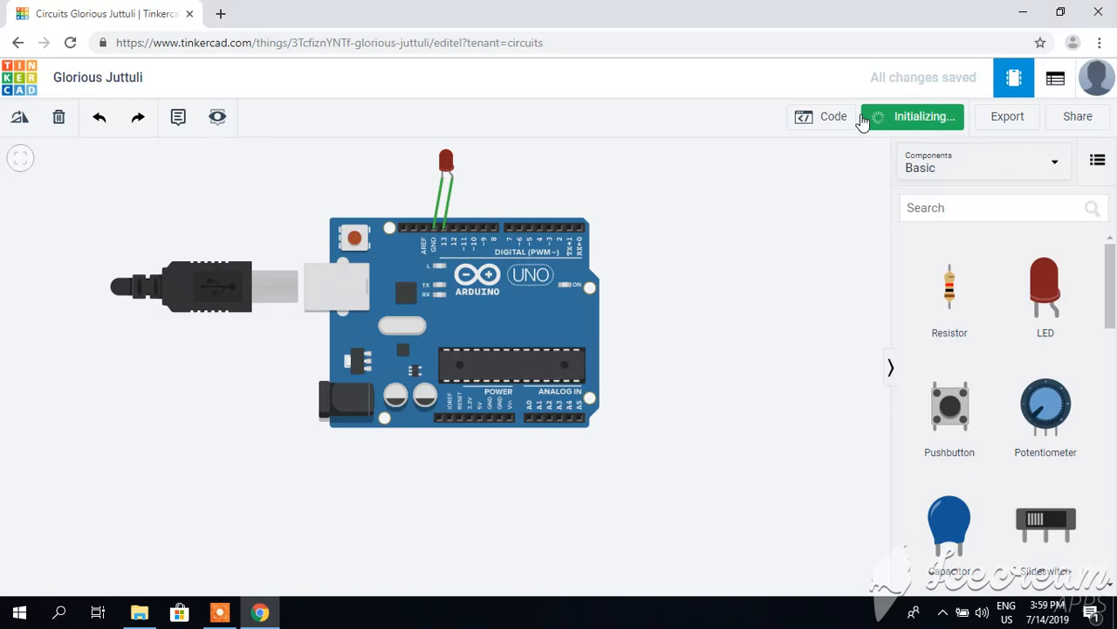
left_click(911, 116)
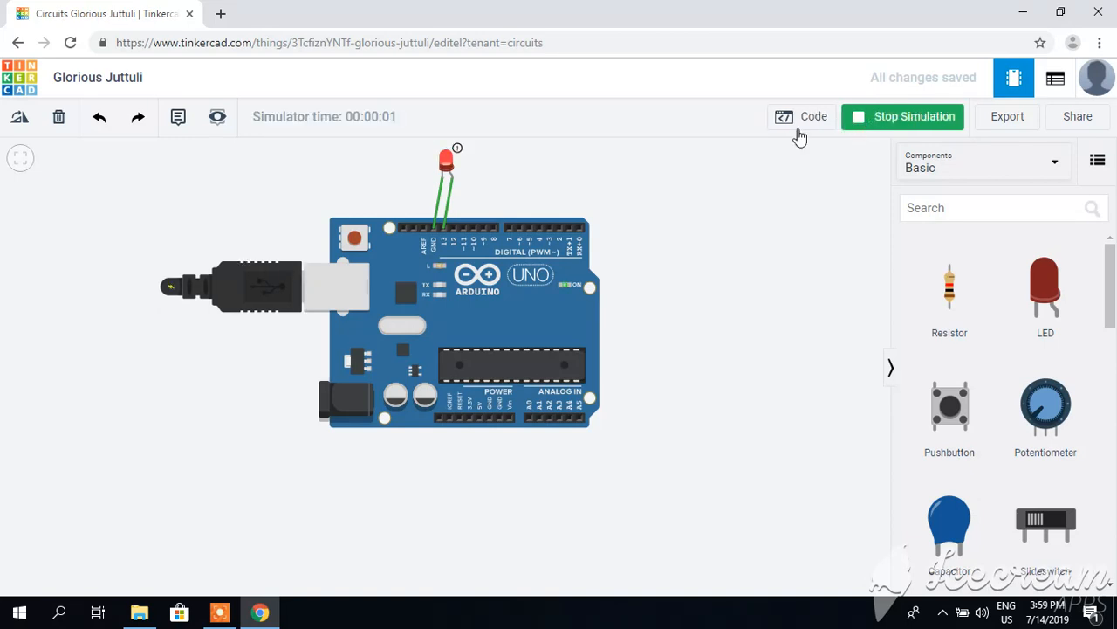
mouse_move(463, 171)
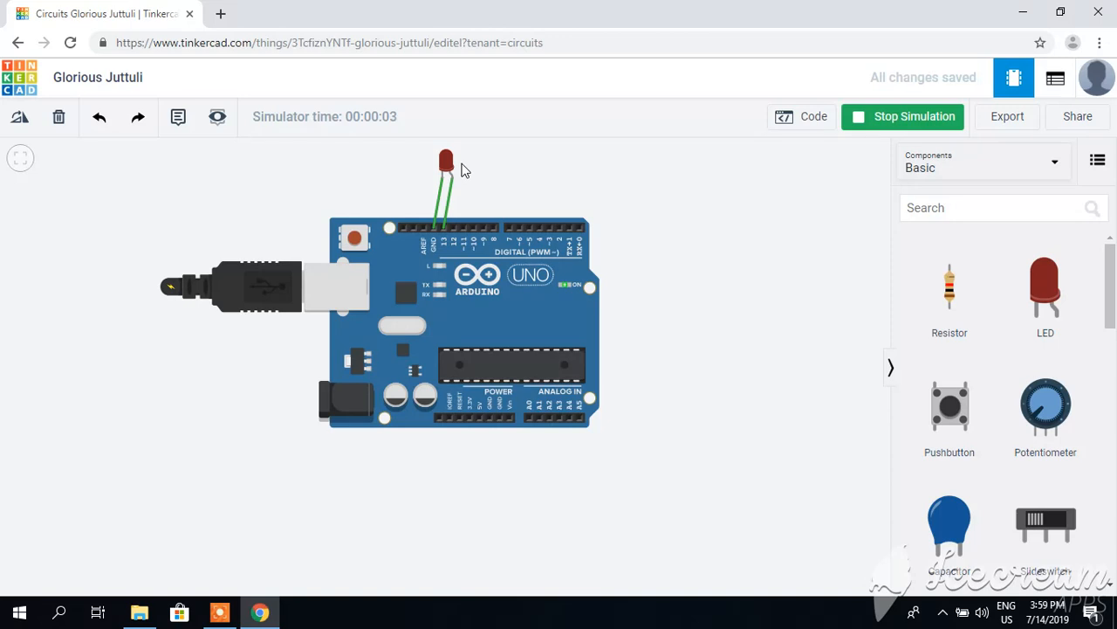